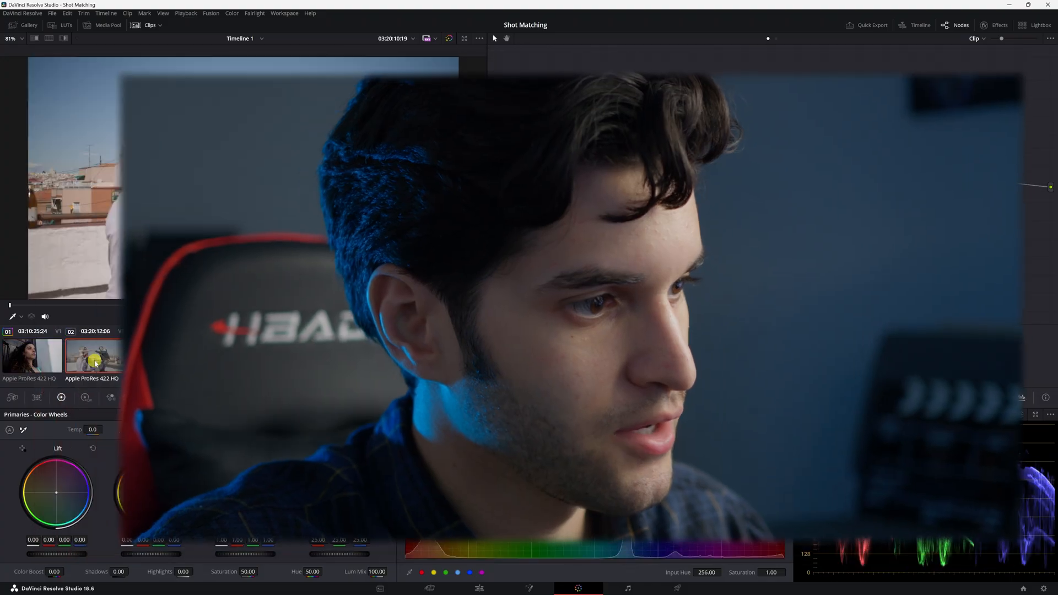
Step: Review the wall portrait and two-women car clips, ending back on clip 01
{"action": "left_click", "coordinate": [31, 356]}
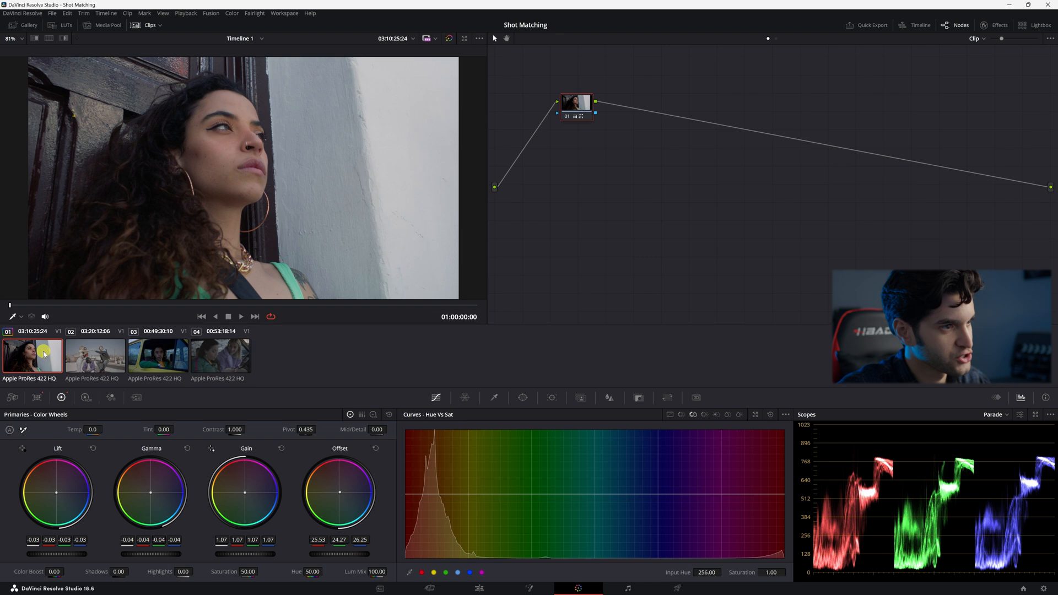
{"action": "left_click", "coordinate": [220, 356]}
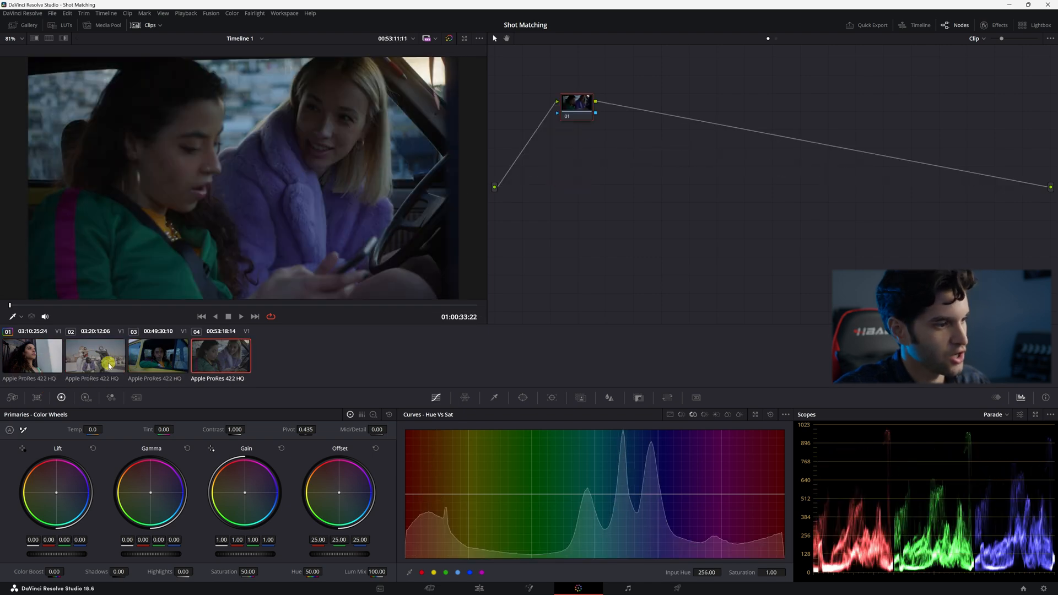
{"action": "left_click", "coordinate": [32, 356]}
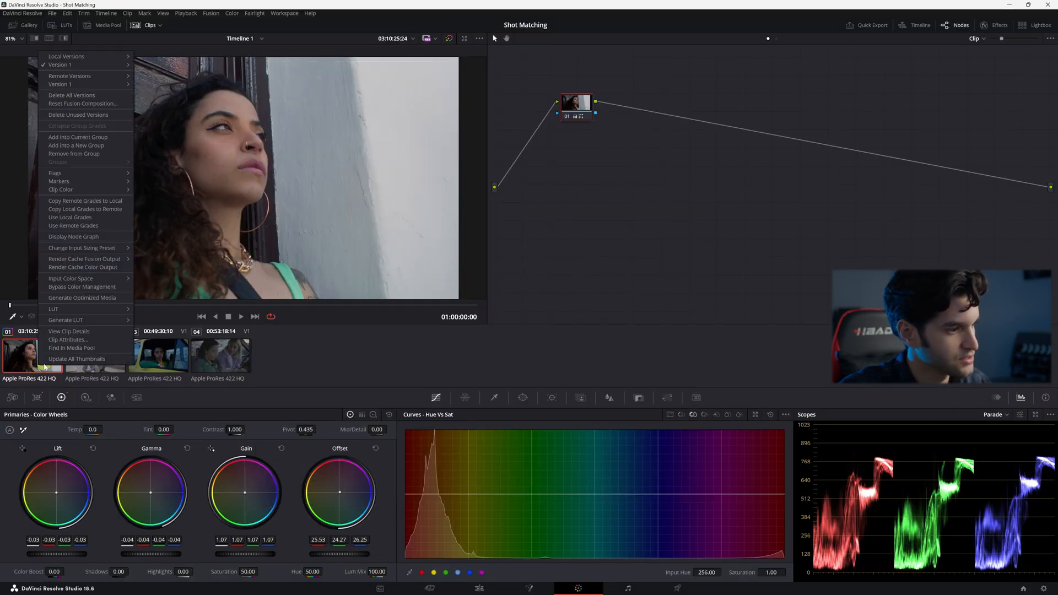
Step: Reset clip 01's grade and switch to the rooftop reference clip 02
{"action": "left_click", "coordinate": [70, 278]}
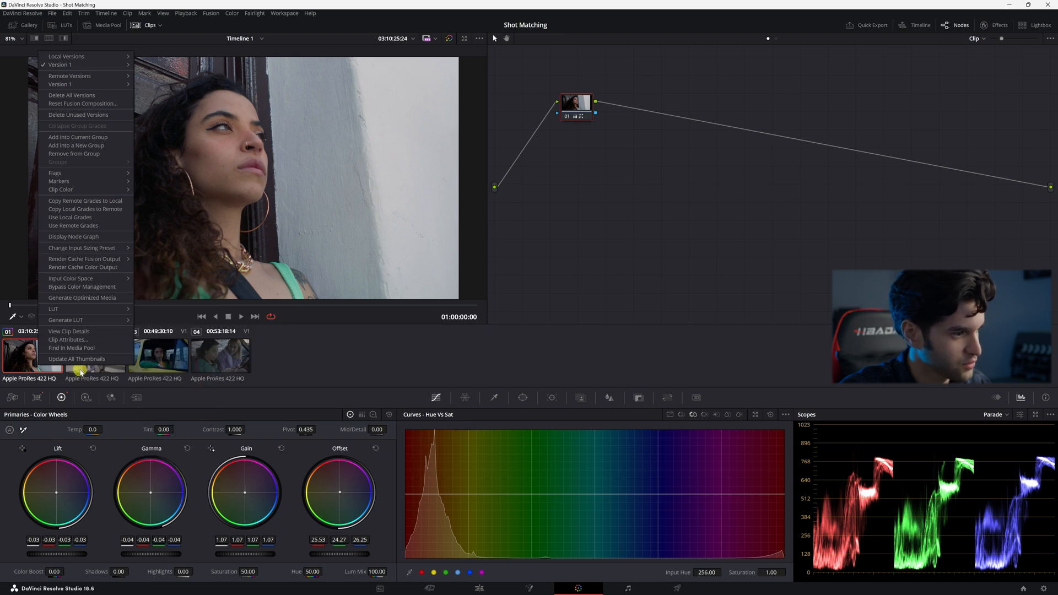
{"action": "left_click", "coordinate": [95, 353]}
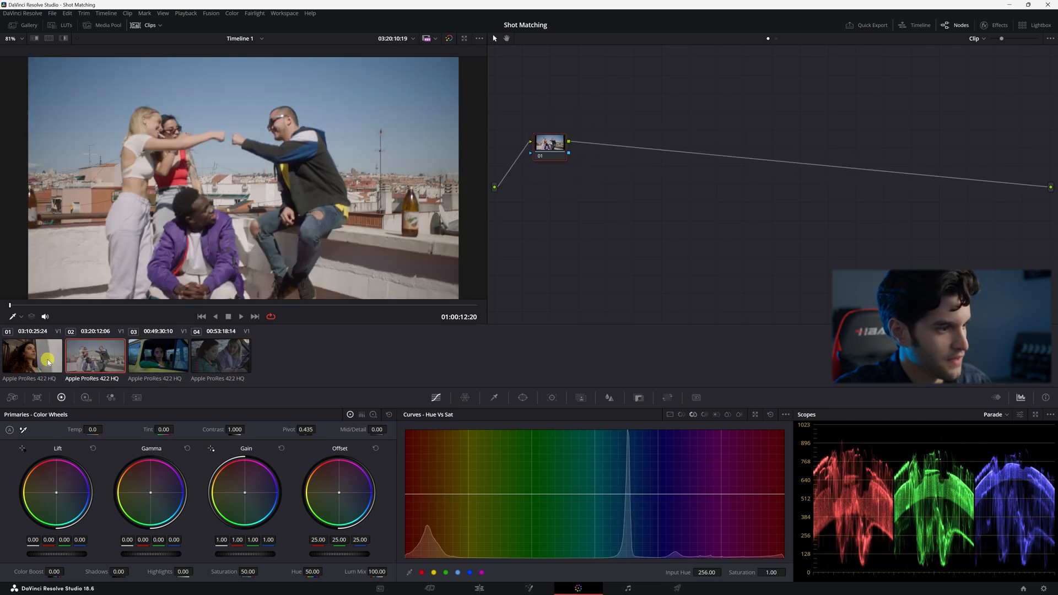
Step: Flip between clips 01, 02 and 04 against the rooftop shot, then land on the yellow car clip 03
{"action": "left_click", "coordinate": [32, 353]}
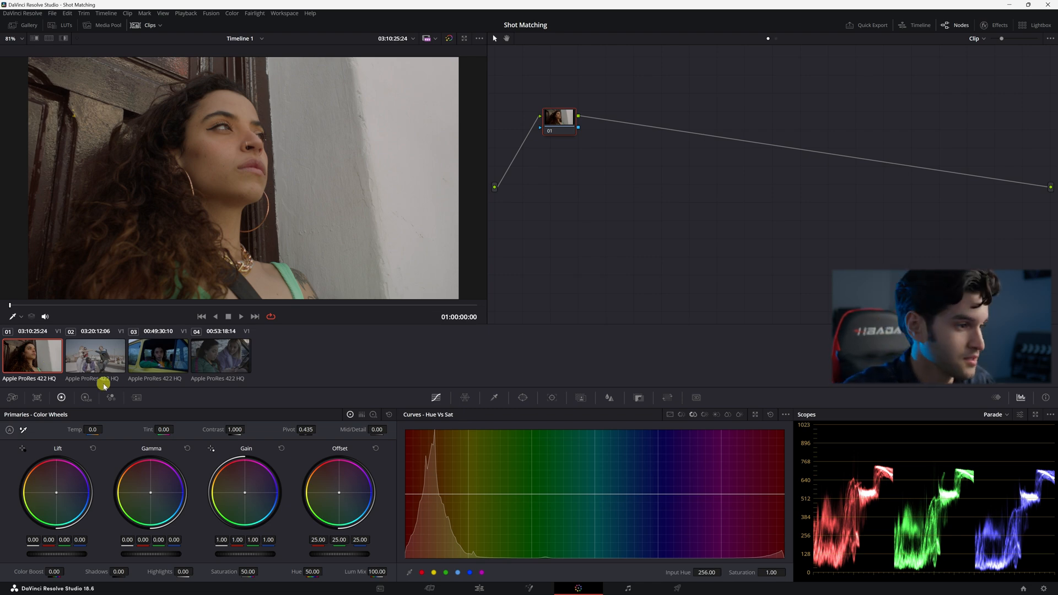
{"action": "left_click", "coordinate": [217, 356]}
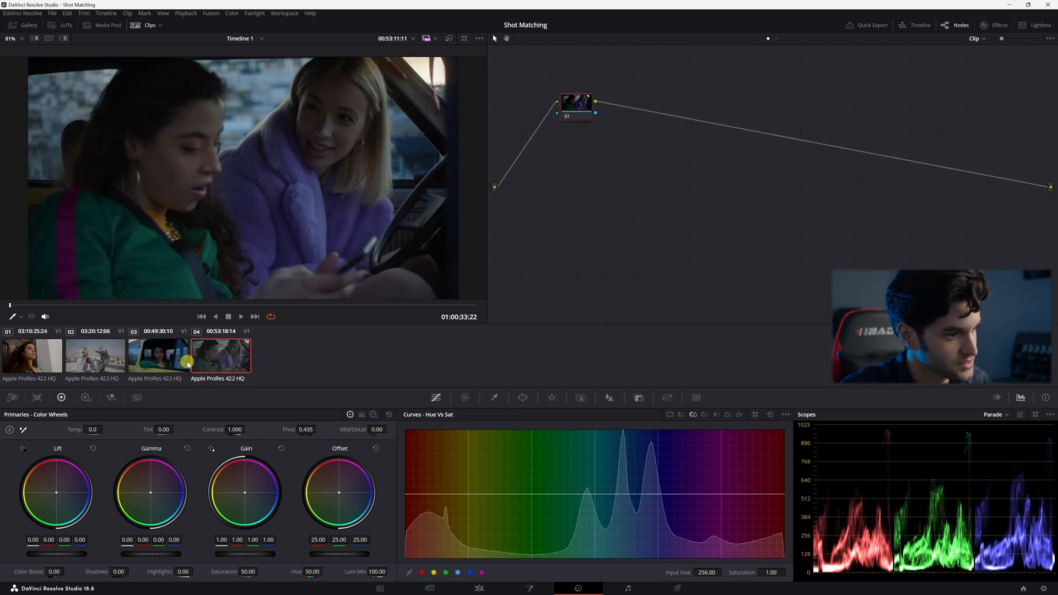
{"action": "left_click", "coordinate": [94, 356]}
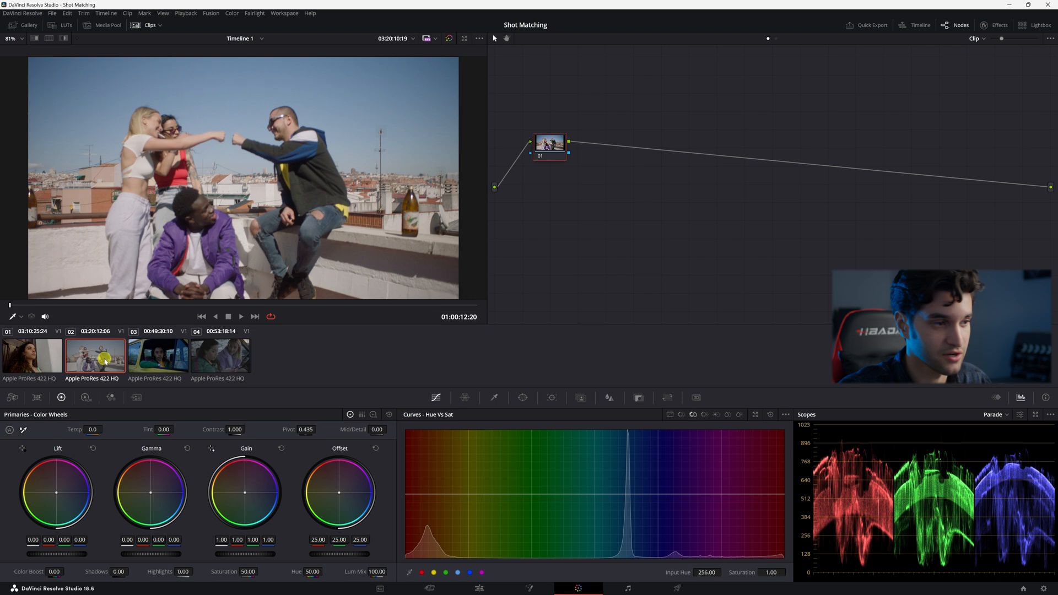
{"action": "left_click", "coordinate": [32, 356]}
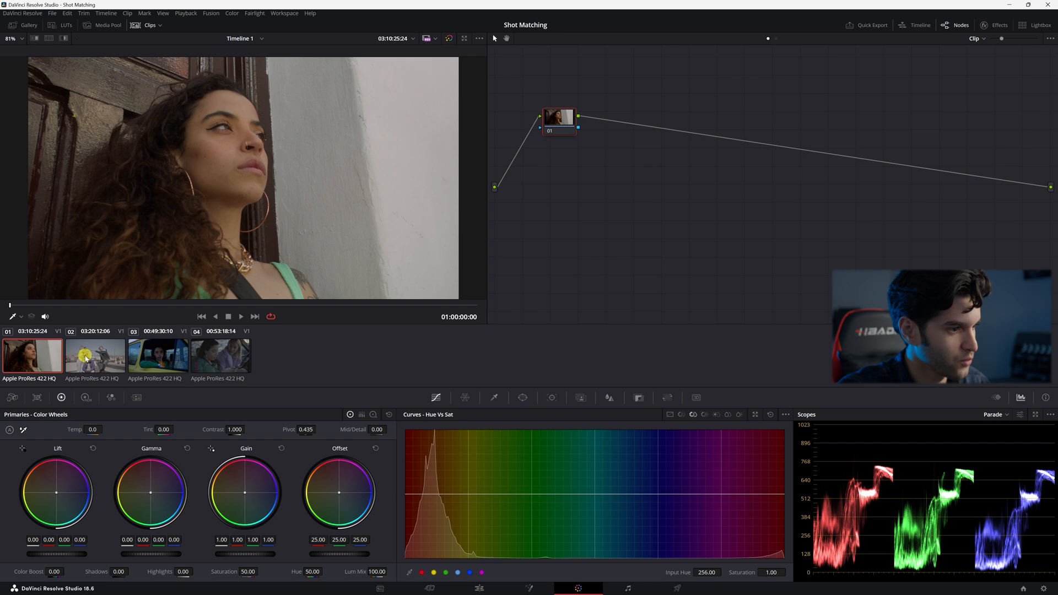
{"action": "left_click", "coordinate": [95, 356]}
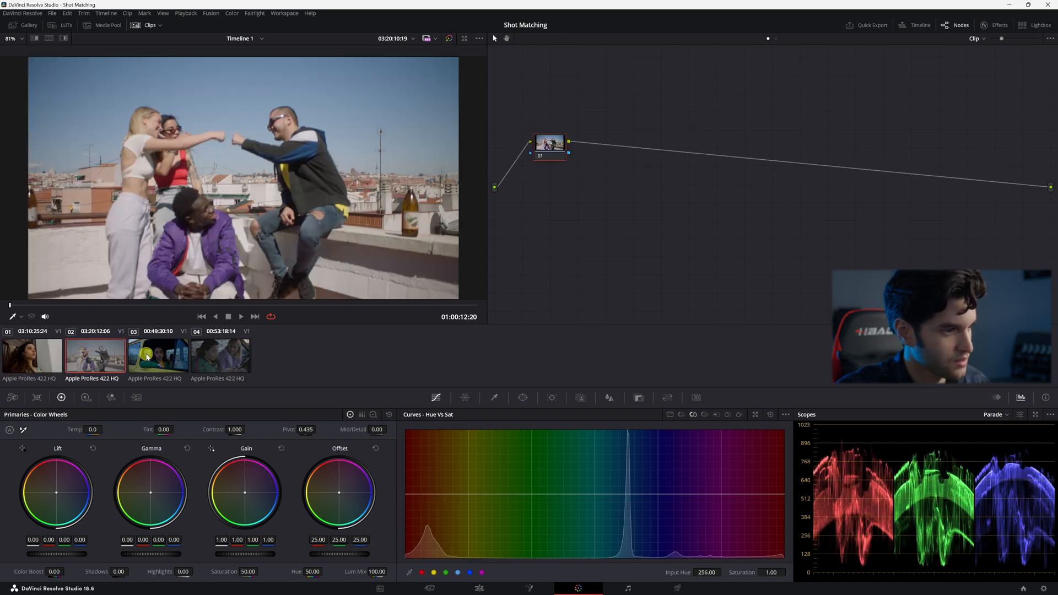
{"action": "left_click", "coordinate": [220, 356]}
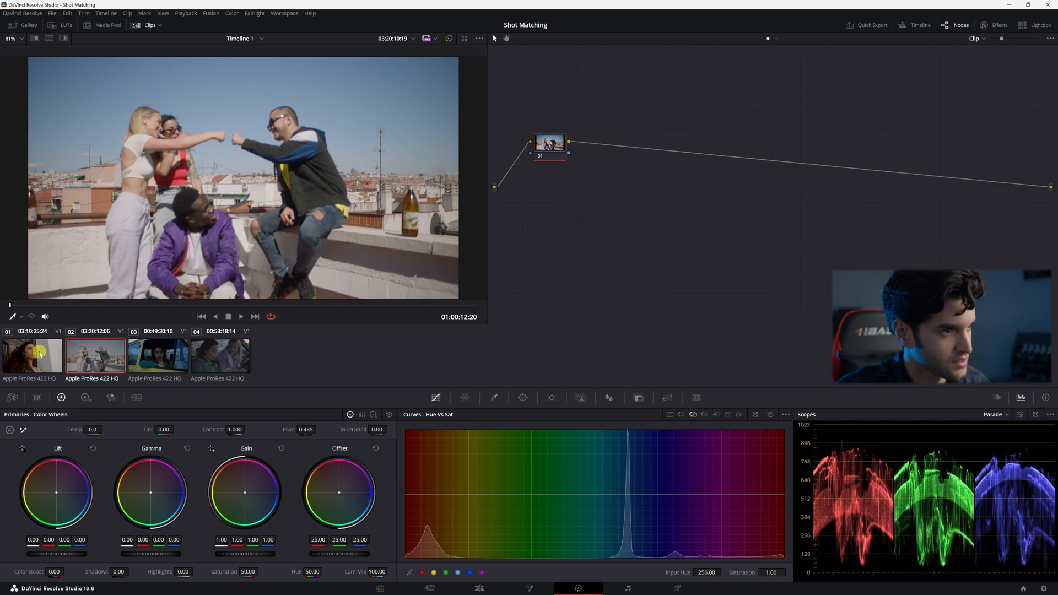
{"action": "left_click", "coordinate": [32, 356]}
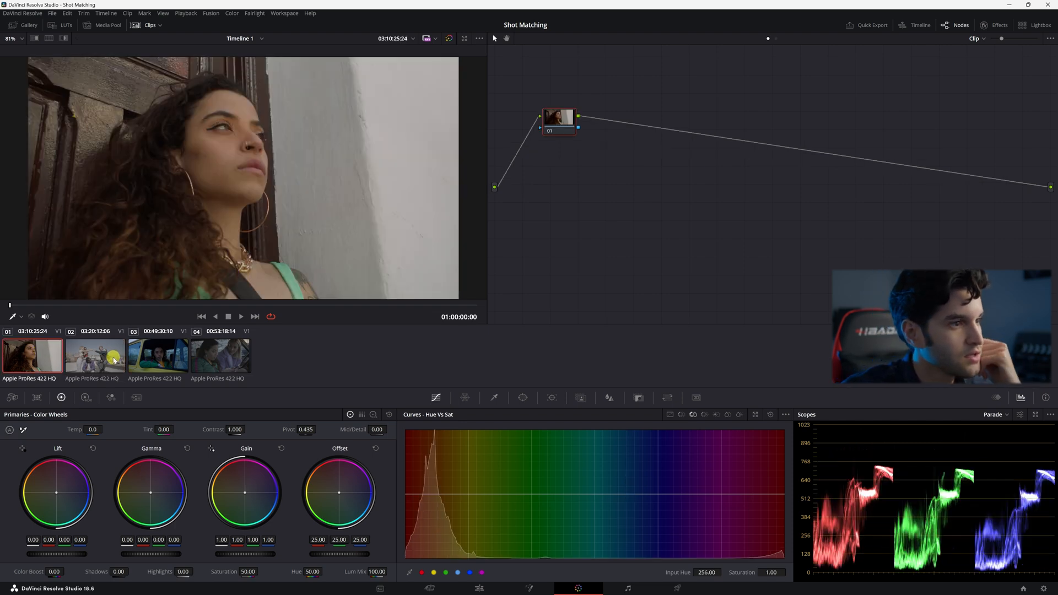
{"action": "left_click", "coordinate": [95, 356]}
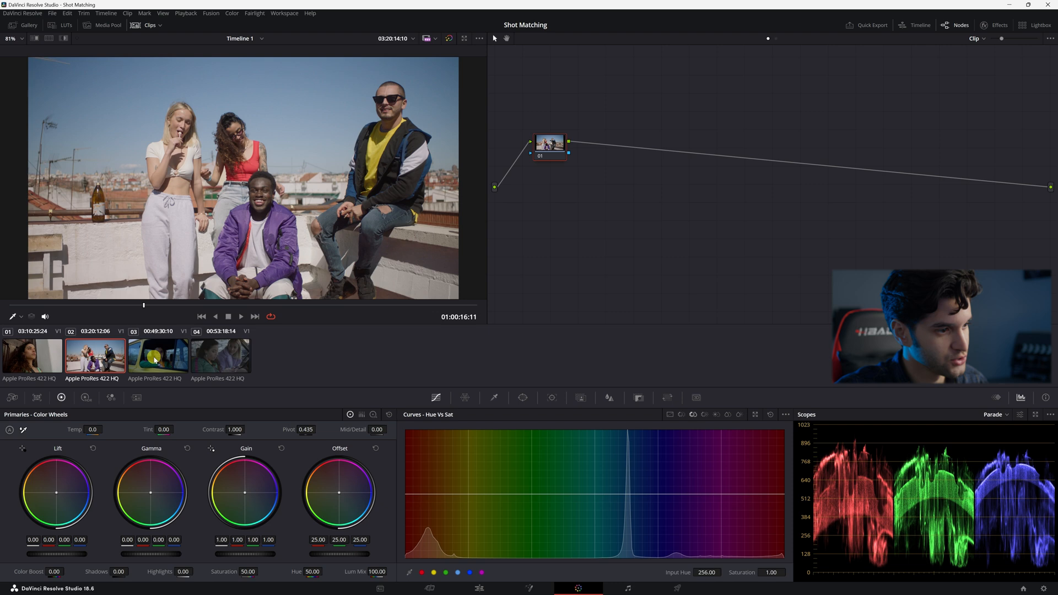
{"action": "left_click", "coordinate": [158, 356]}
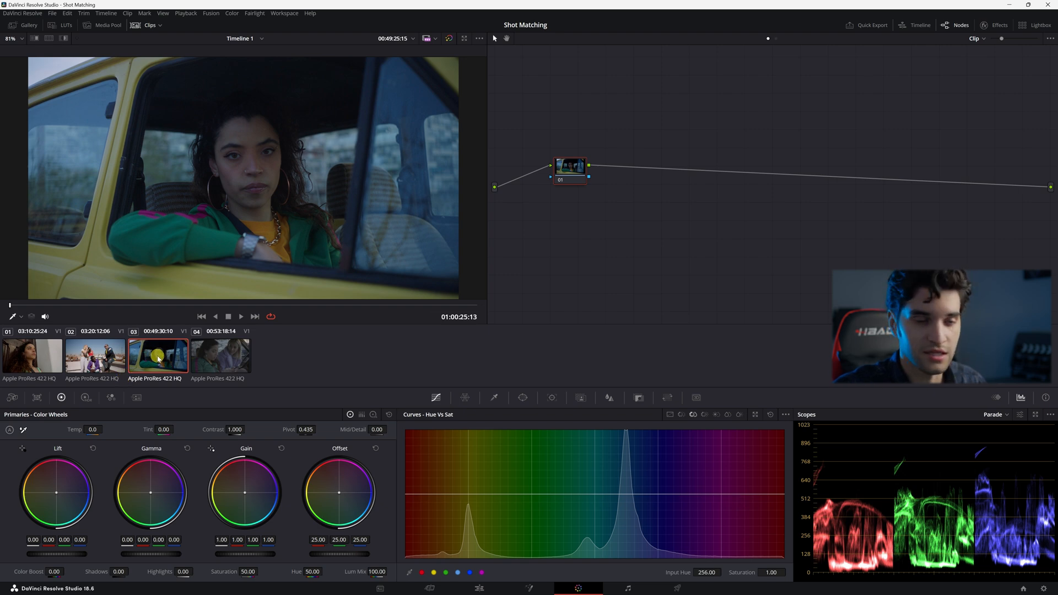
Step: Shot-match the yellow car clip to the rooftop clip and view the reference for comparison
{"action": "right_click", "coordinate": [158, 356]}
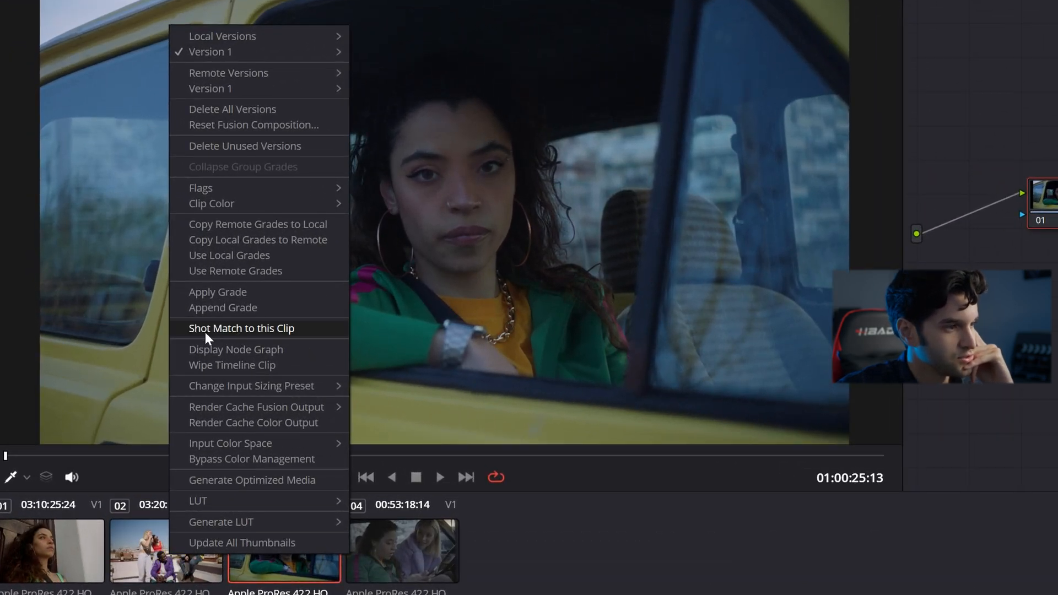
{"action": "mouse_move", "coordinate": [312, 336]}
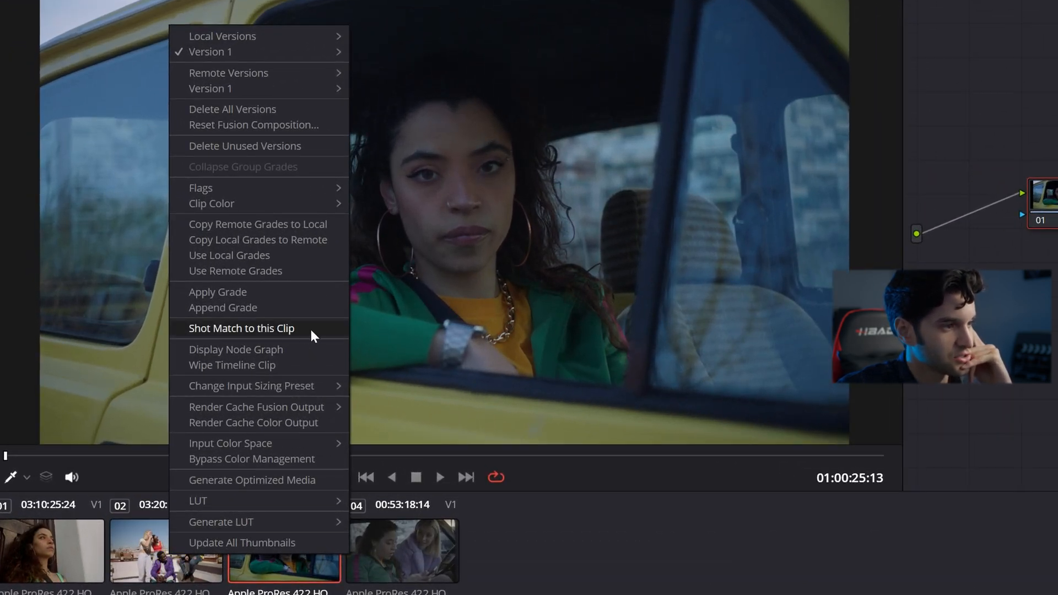
{"action": "left_click", "coordinate": [241, 329]}
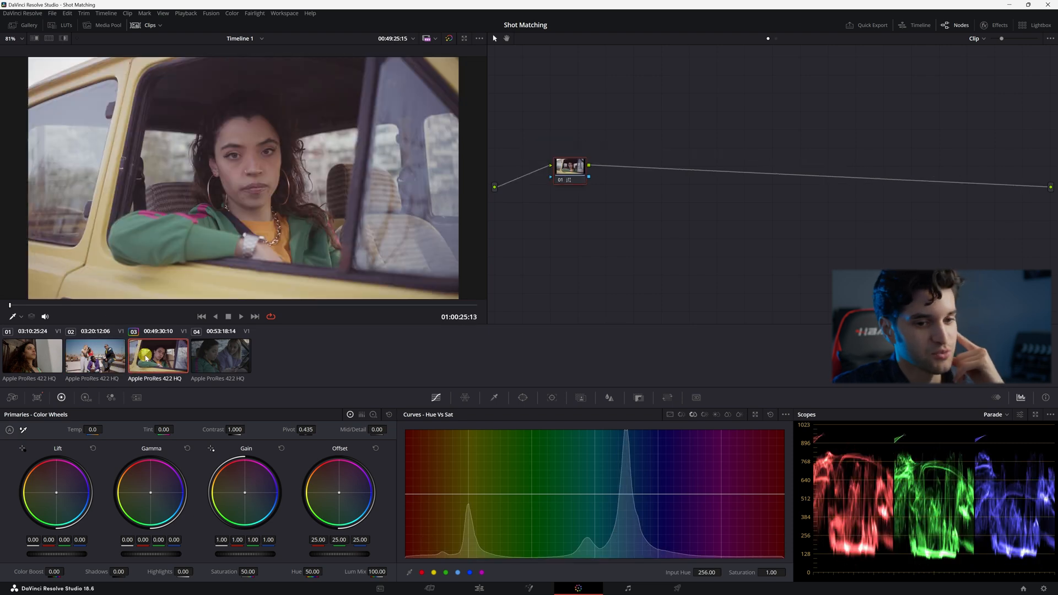
{"action": "left_click", "coordinate": [95, 356]}
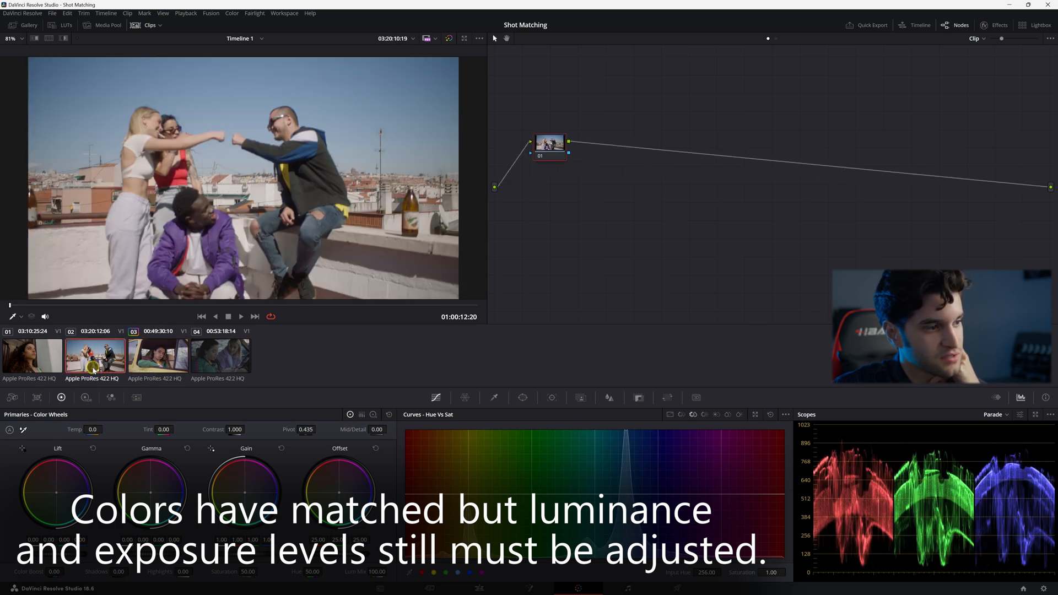
Step: Tweak clip 03's Lift, Gamma and Gain wheels toward the rooftop exposure, then compare with clip 02
{"action": "left_click", "coordinate": [157, 356]}
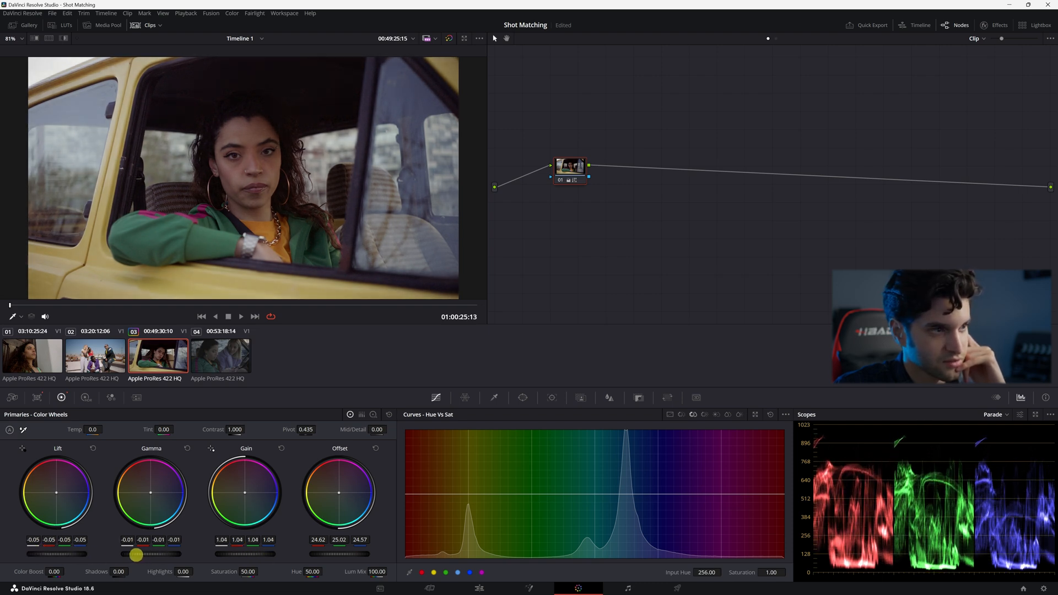
{"action": "left_click", "coordinate": [95, 356]}
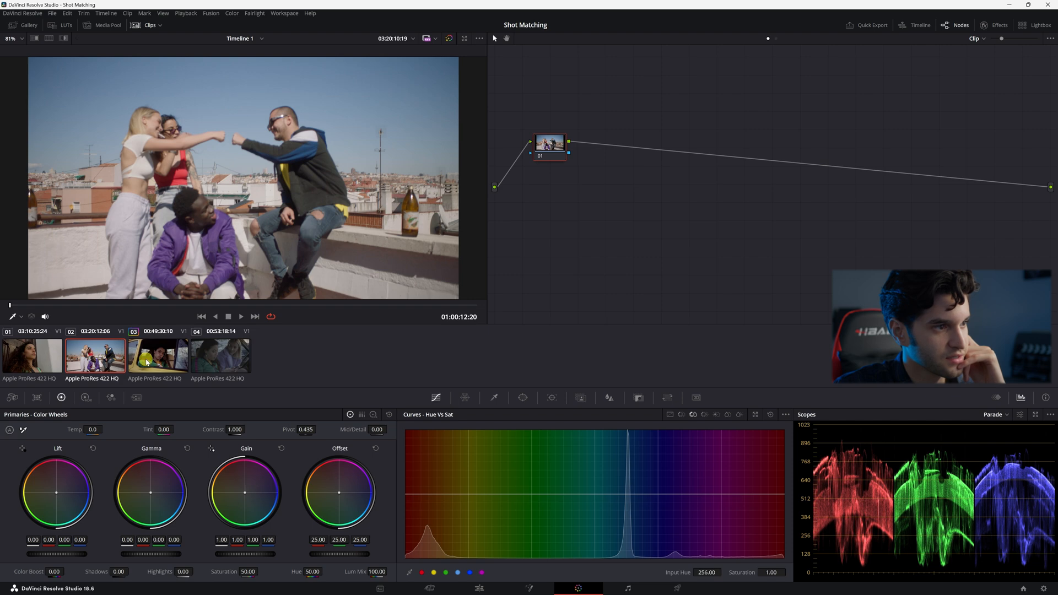
Step: Shot-match clip 04, the two women in the car, to the rooftop reference clip
{"action": "left_click", "coordinate": [157, 356]}
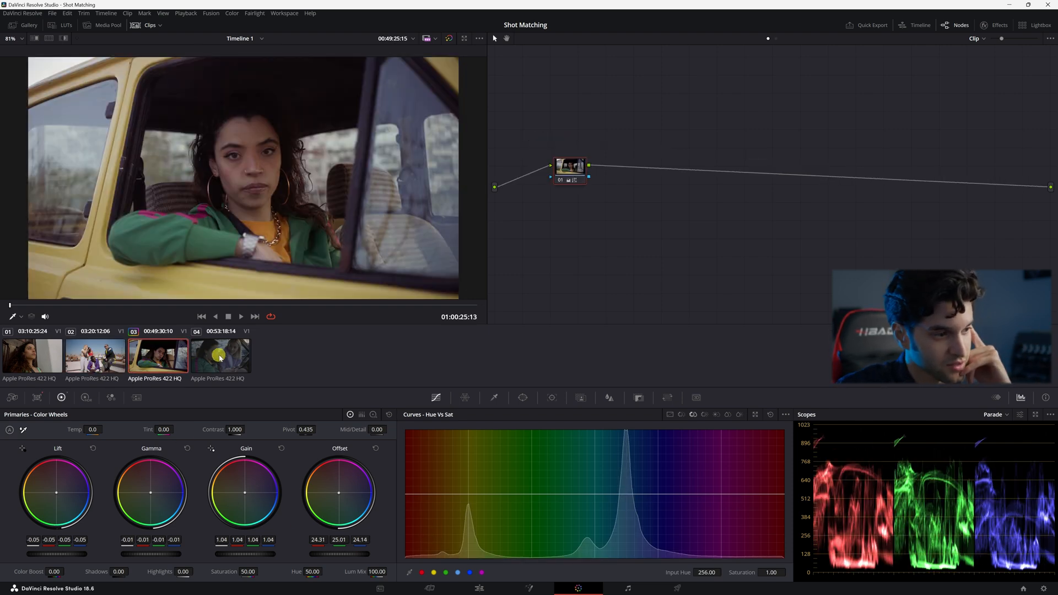
{"action": "left_click", "coordinate": [221, 356]}
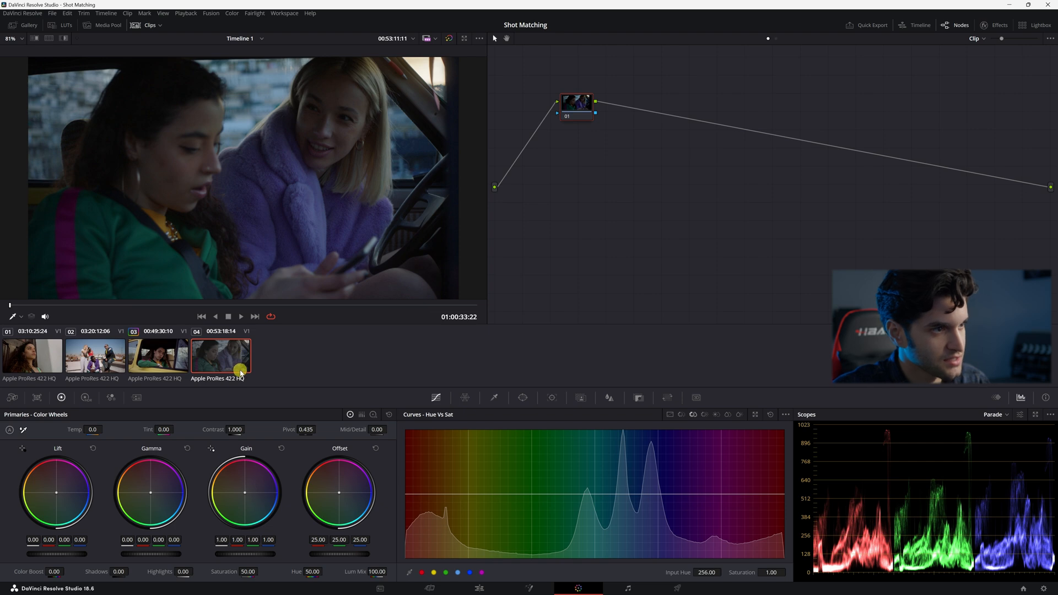
{"action": "right_click", "coordinate": [219, 354]}
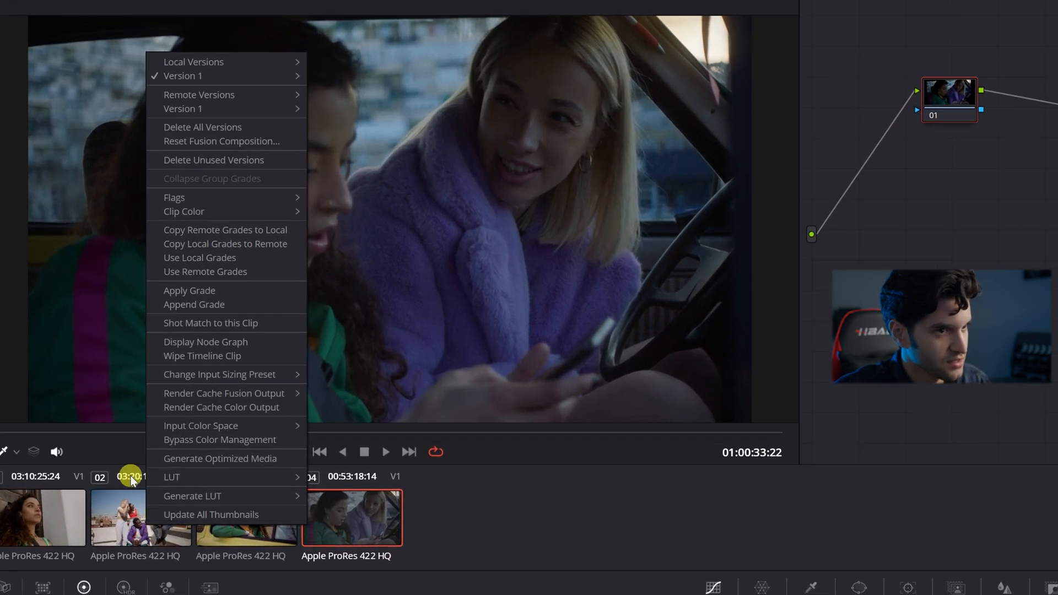
{"action": "mouse_move", "coordinate": [192, 368]}
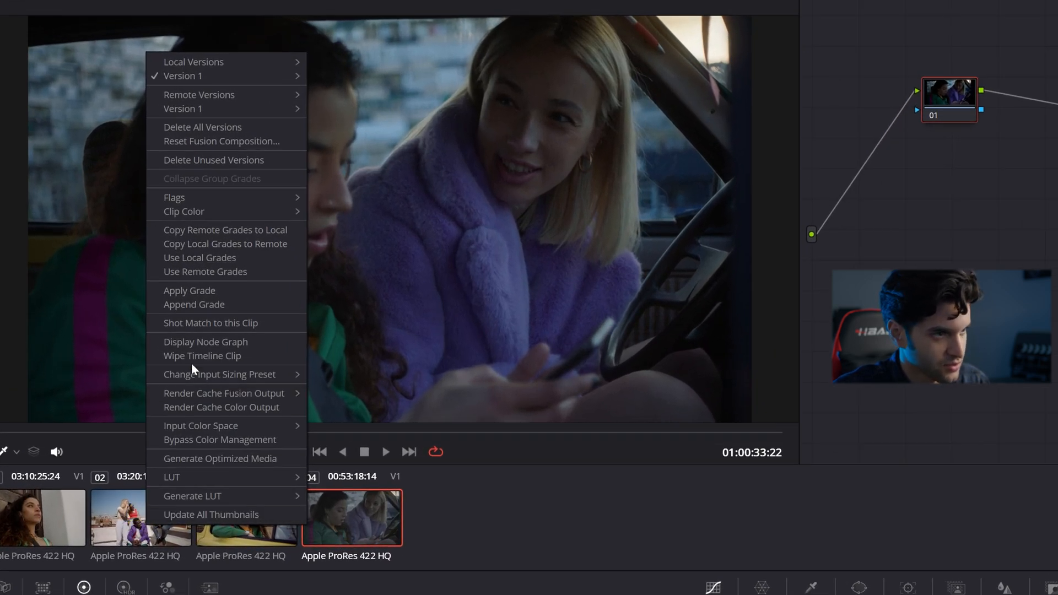
{"action": "mouse_move", "coordinate": [232, 323]}
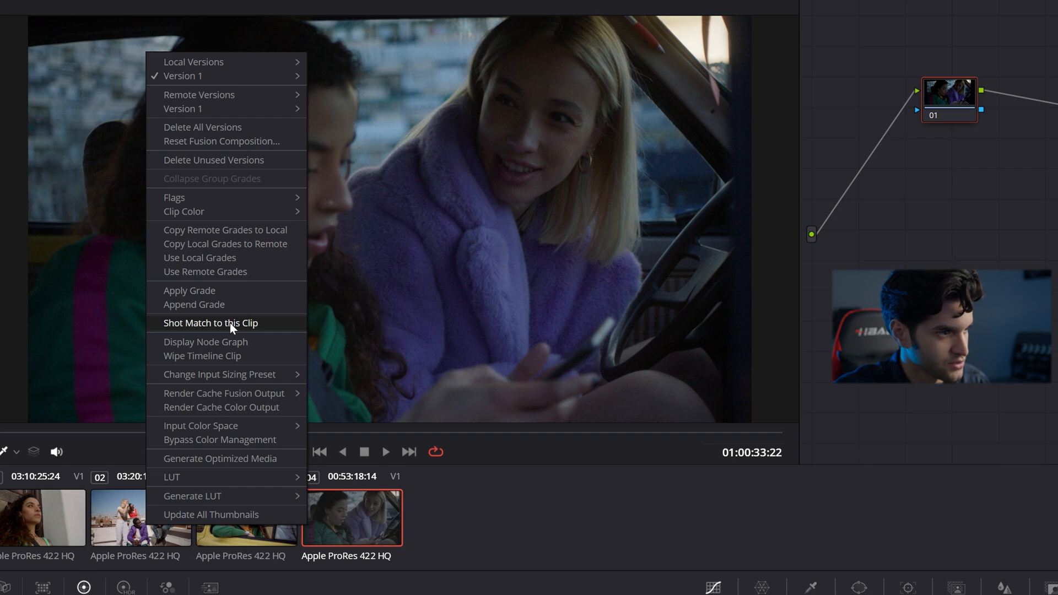
{"action": "left_click", "coordinate": [211, 323]}
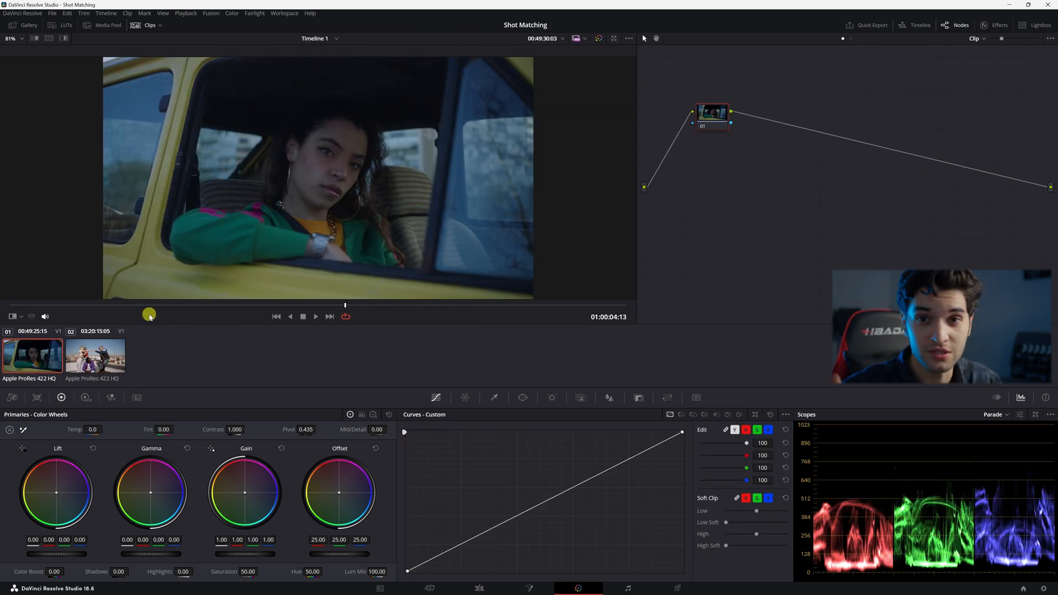
{"action": "mouse_move", "coordinate": [258, 148]}
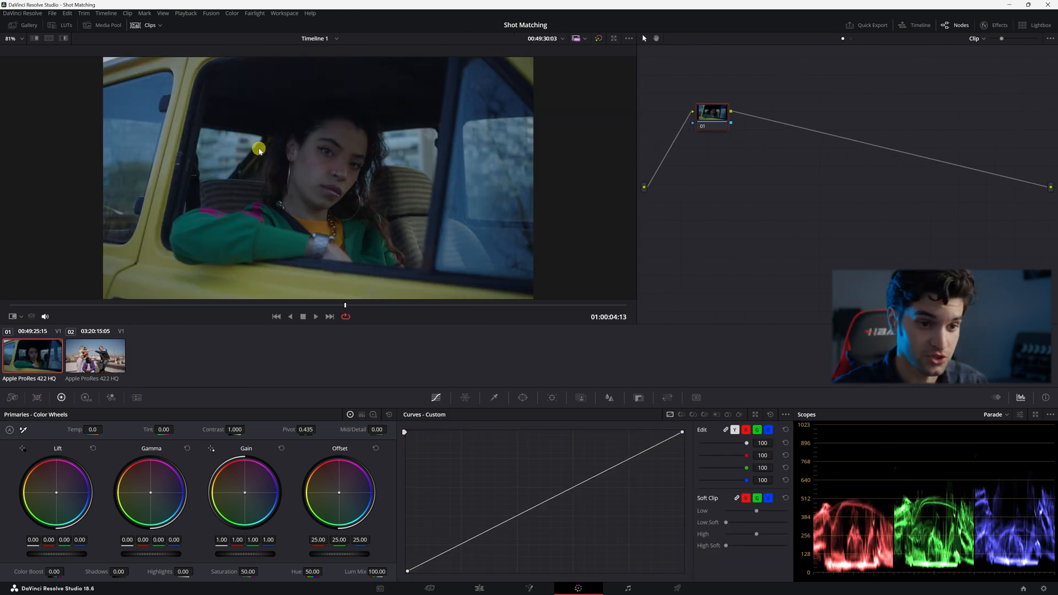
Step: Grab two stills of the rooftop reference frame into the gallery
{"action": "left_click", "coordinate": [93, 355]}
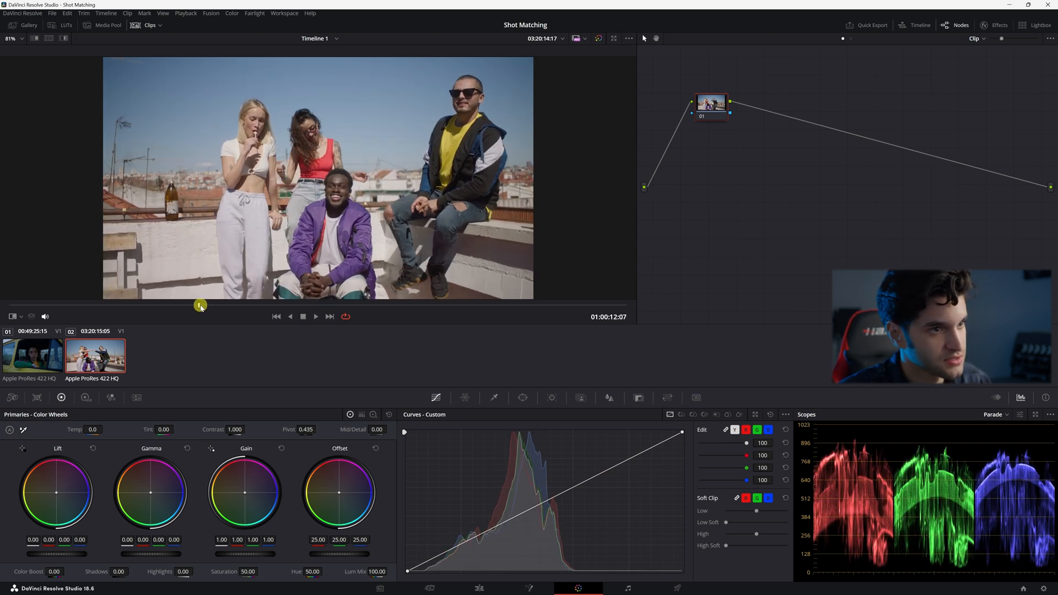
{"action": "right_click", "coordinate": [318, 202]}
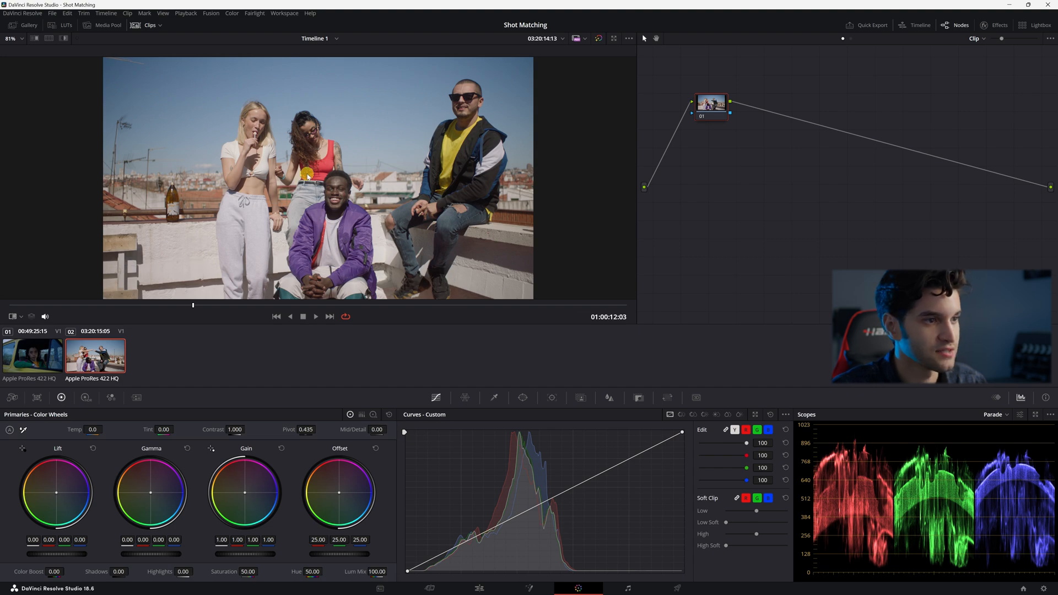
{"action": "right_click", "coordinate": [308, 174]}
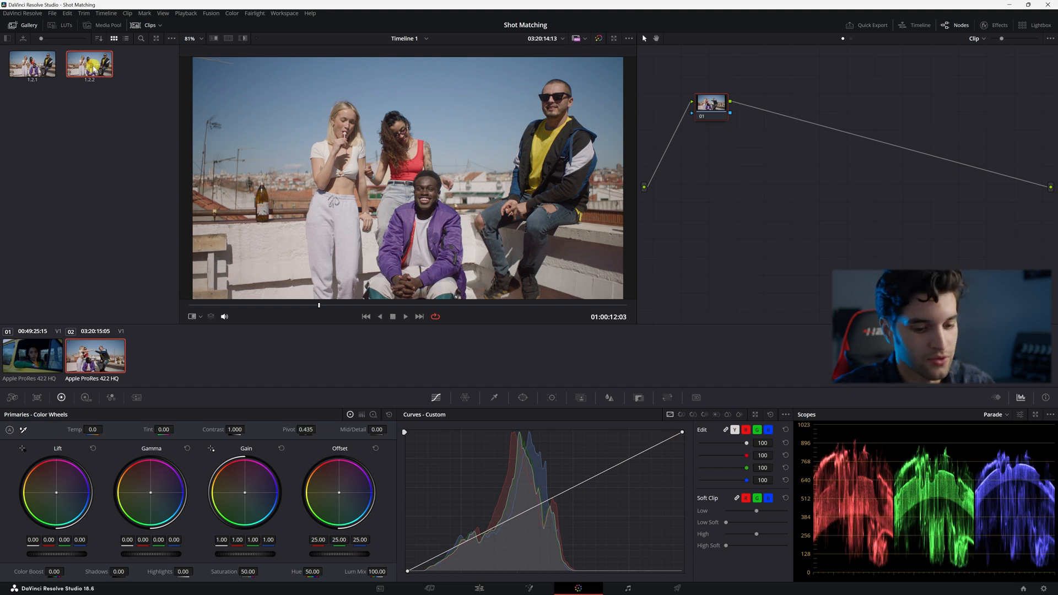
Step: Delete the extra still and grade the car clip's EXP node: Gain 1.33, Gamma -0.06, Lift 0.01
{"action": "left_click", "coordinate": [32, 64]}
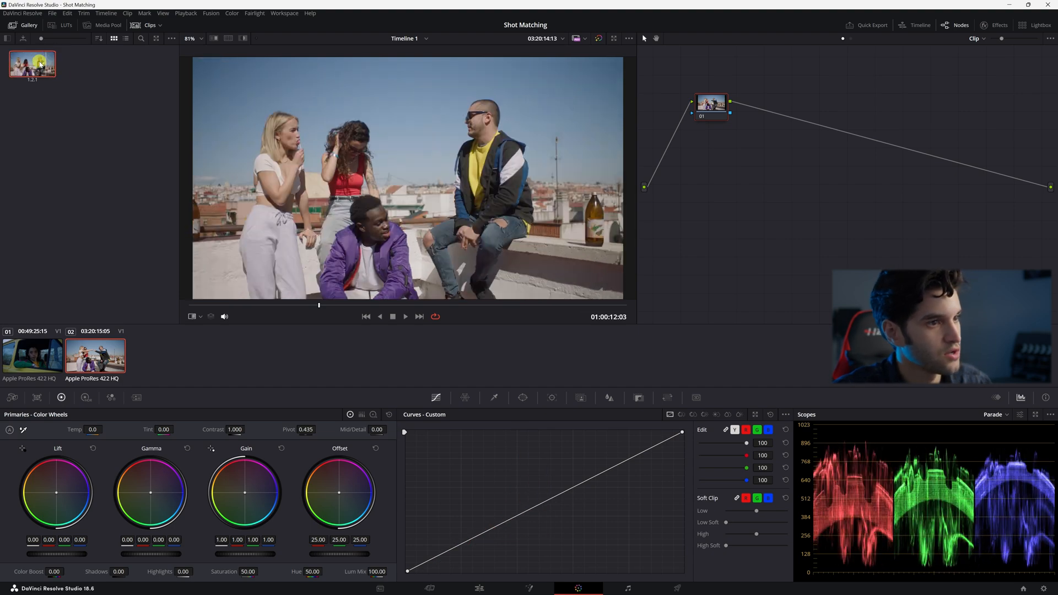
{"action": "left_click", "coordinate": [32, 356]}
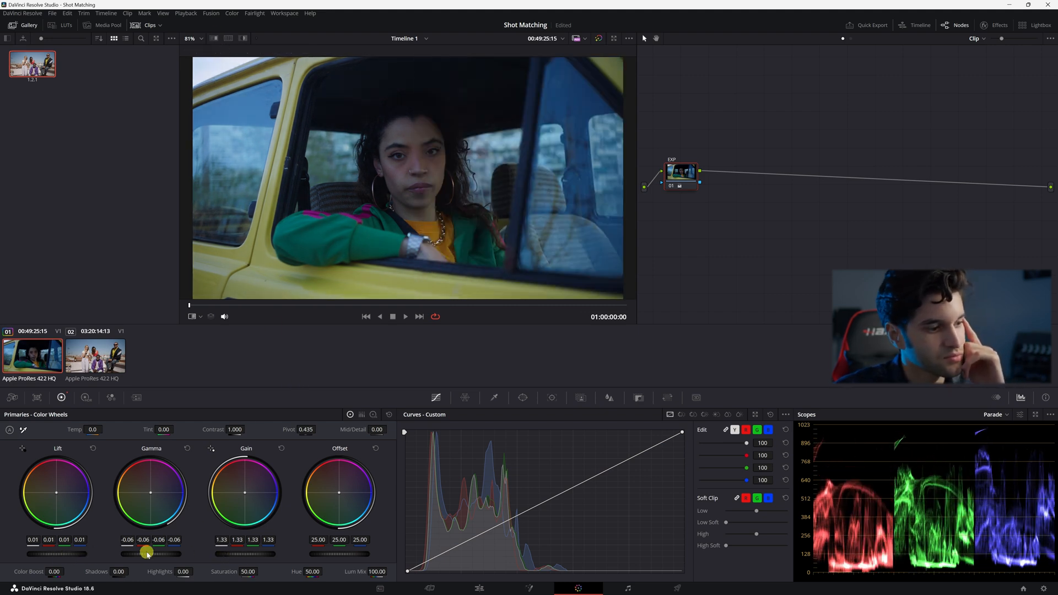
Step: Add a serial MATCH node after EXP and wipe the car clip against the rooftop still
{"action": "right_click", "coordinate": [729, 169]}
{"action": "type", "text": "MATCH"}
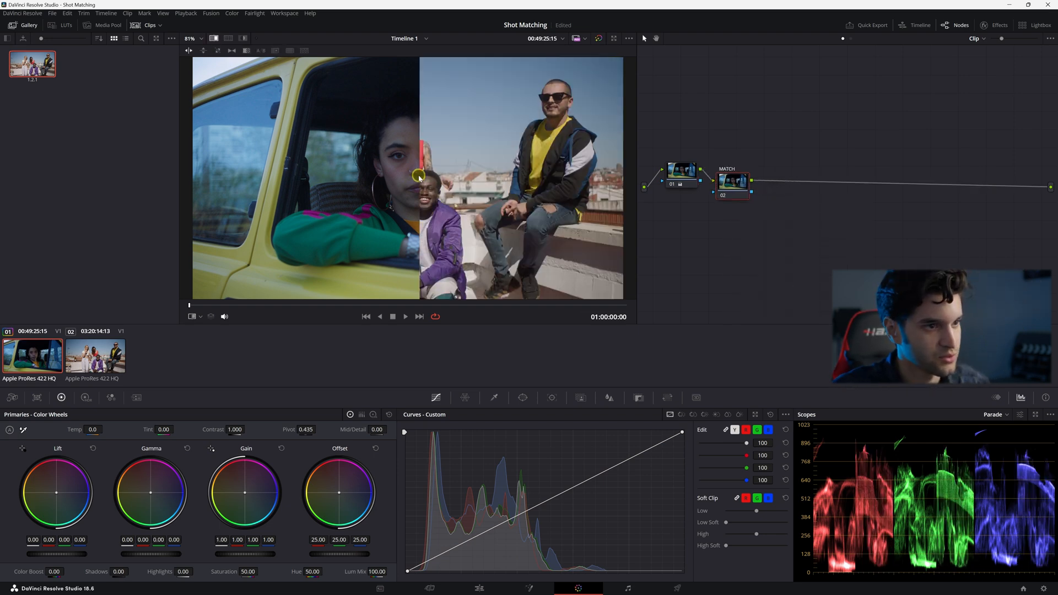
{"action": "left_click_drag", "start_coordinate": [419, 175], "coordinate": [445, 194]}
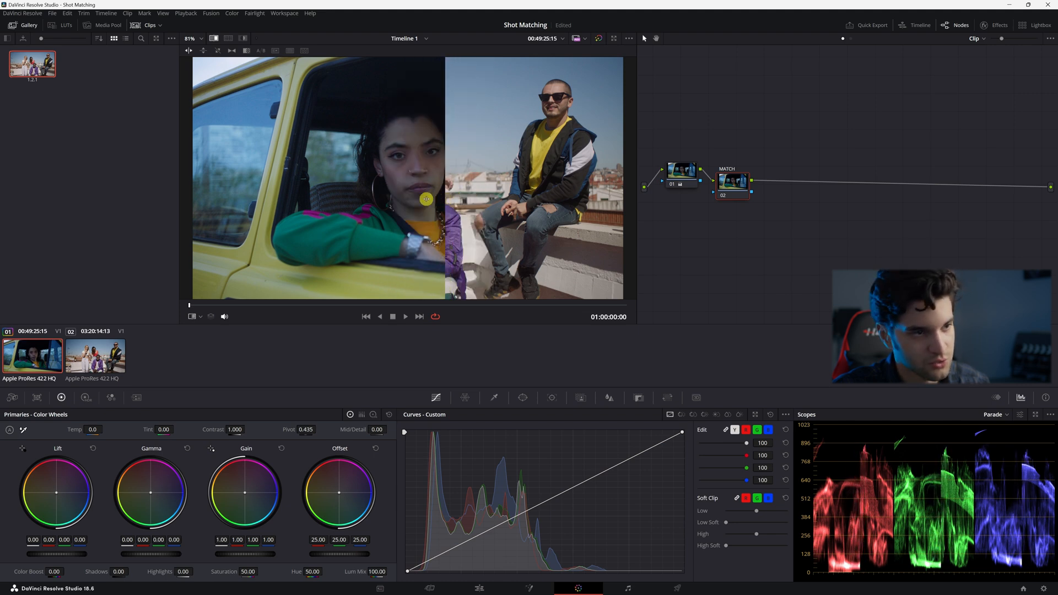
{"action": "left_click", "coordinate": [215, 38]}
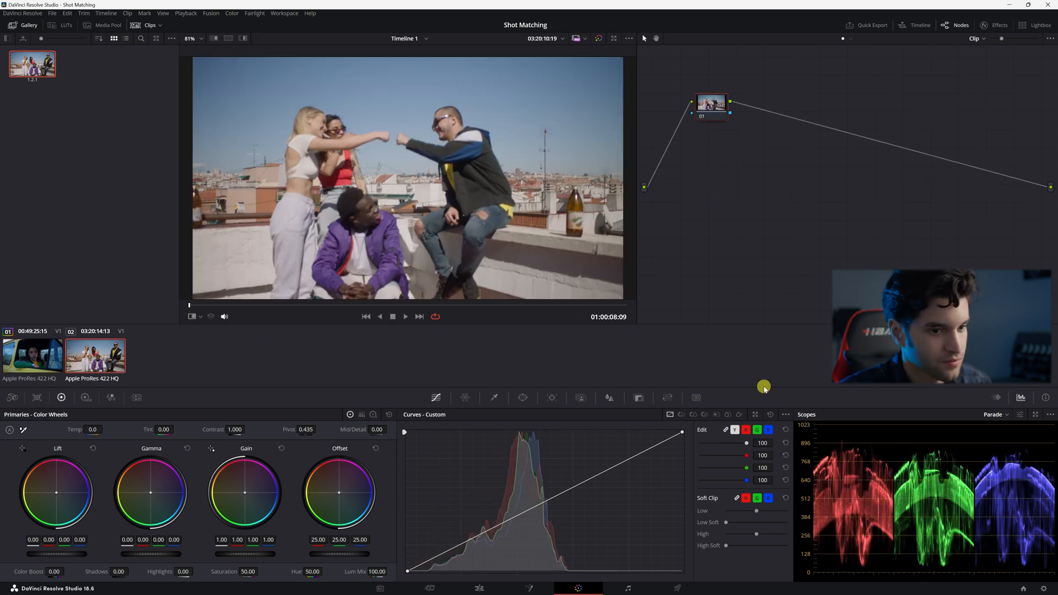
{"action": "mouse_move", "coordinate": [414, 283]}
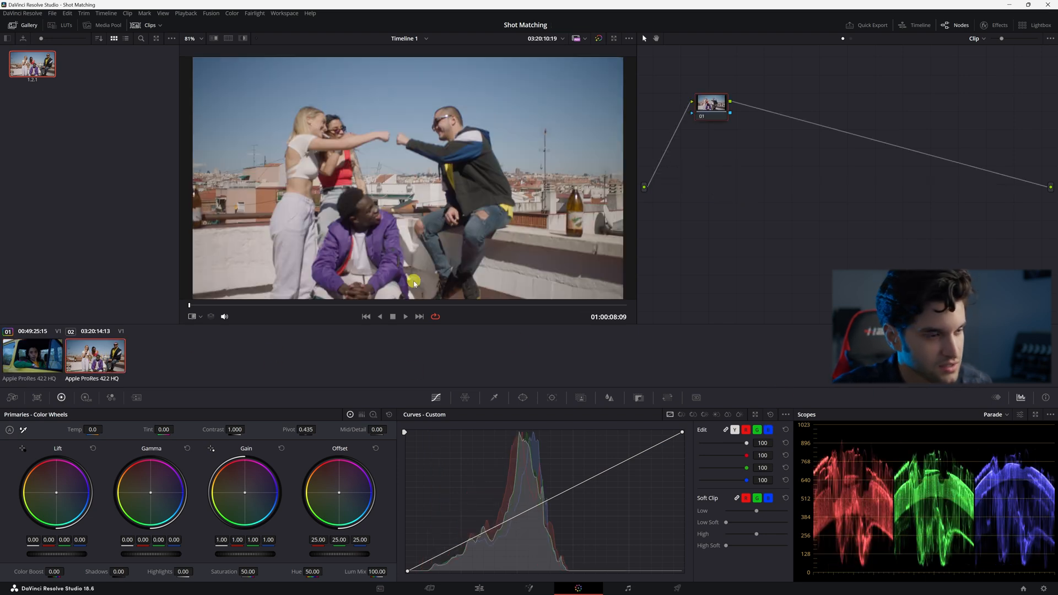
{"action": "left_click", "coordinate": [404, 317]}
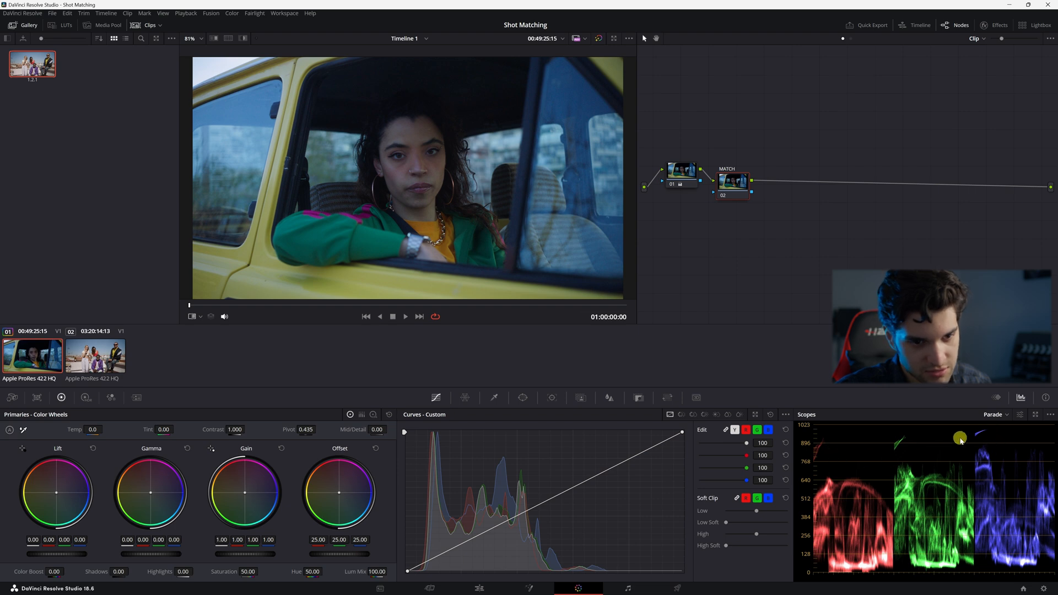
{"action": "mouse_move", "coordinate": [825, 464]}
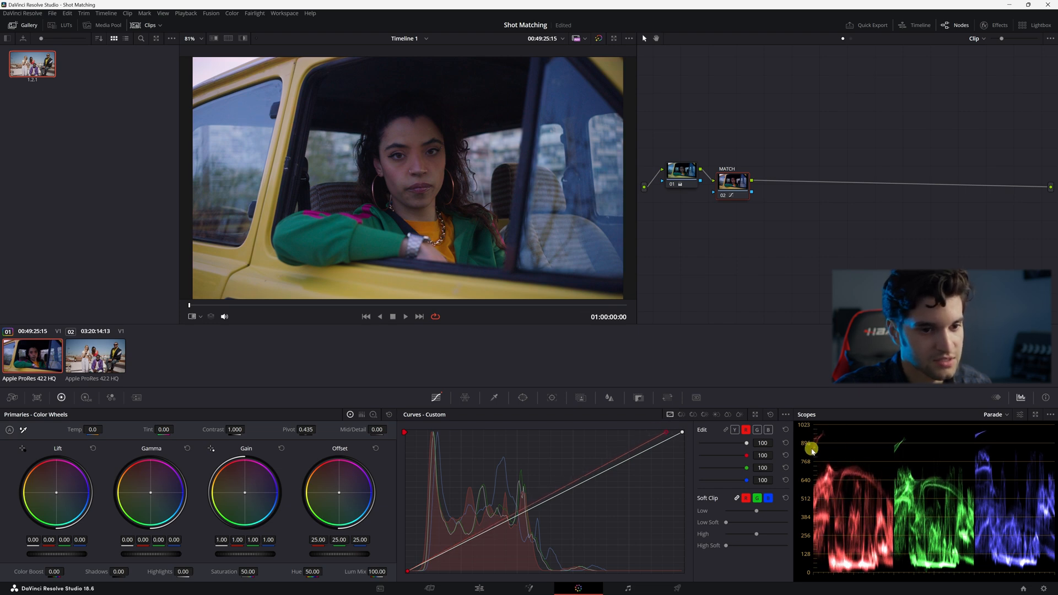
Step: Lower the highlight points of the unlinked R, G and B curves, then ease EXP to Gain 1.25, Gamma -0.03
{"action": "left_click", "coordinate": [756, 430]}
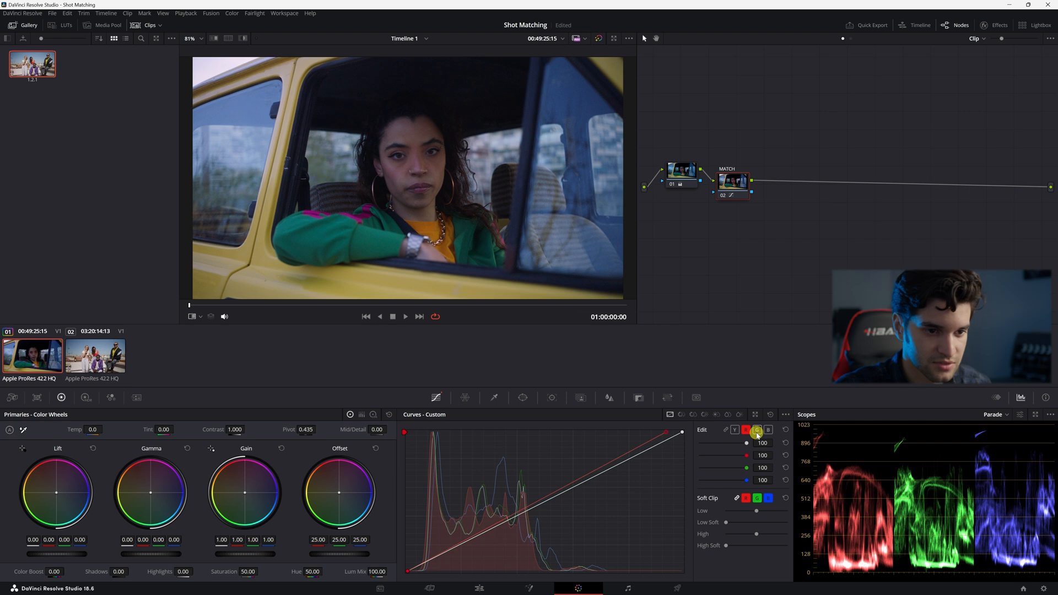
{"action": "left_click", "coordinate": [757, 430]}
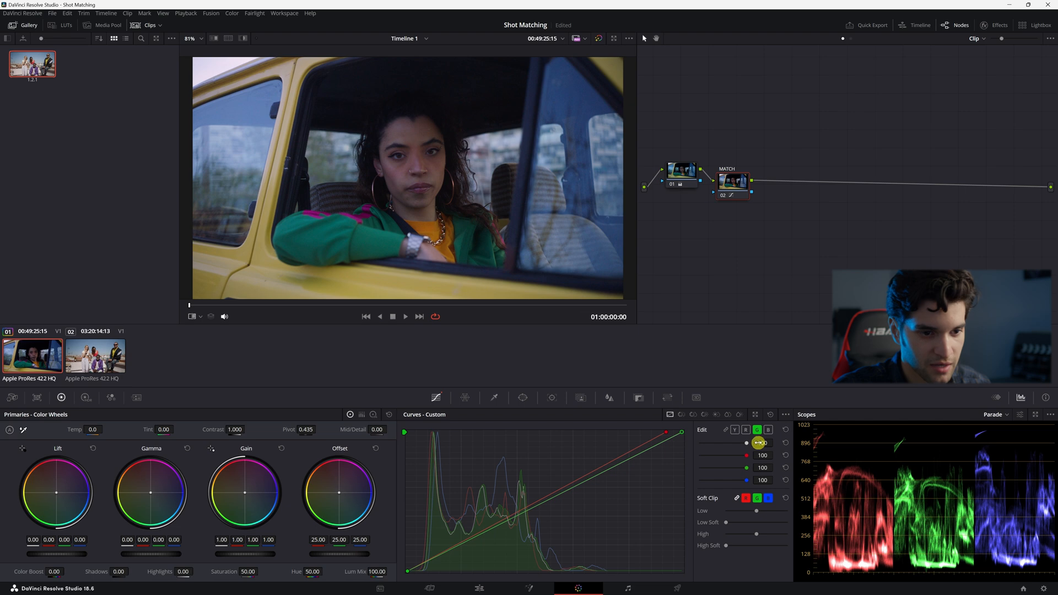
{"action": "left_click", "coordinate": [768, 429]}
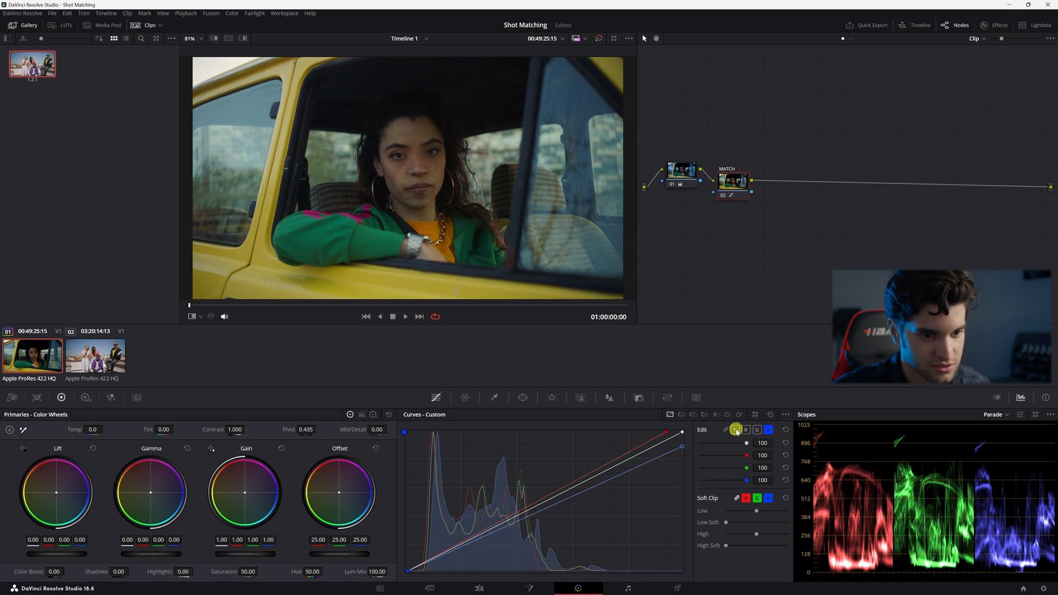
{"action": "left_click", "coordinate": [757, 430]}
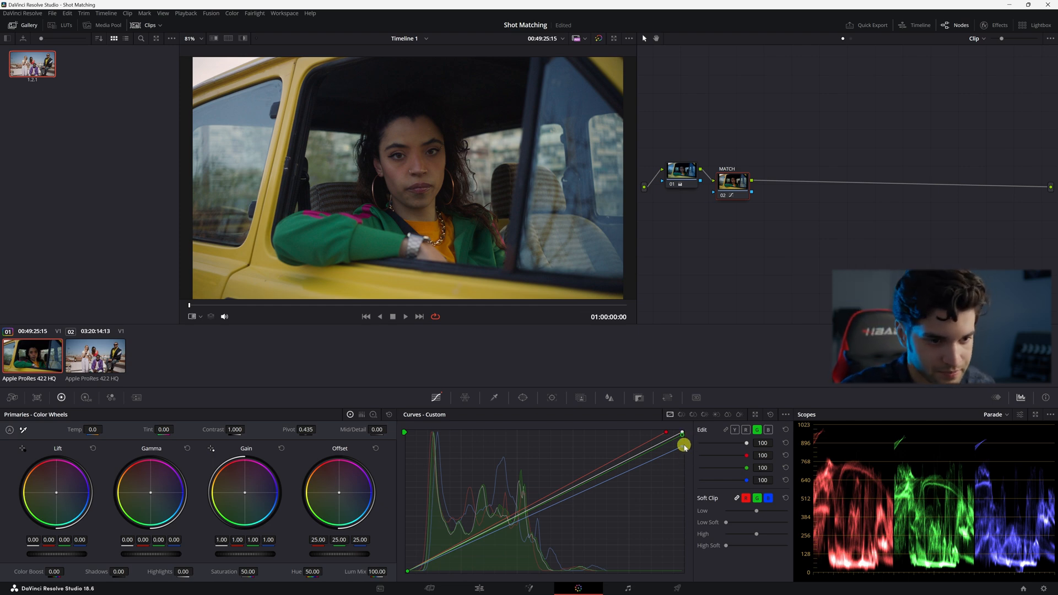
{"action": "left_click", "coordinate": [769, 430]}
{"action": "type", "text": "EXP"}
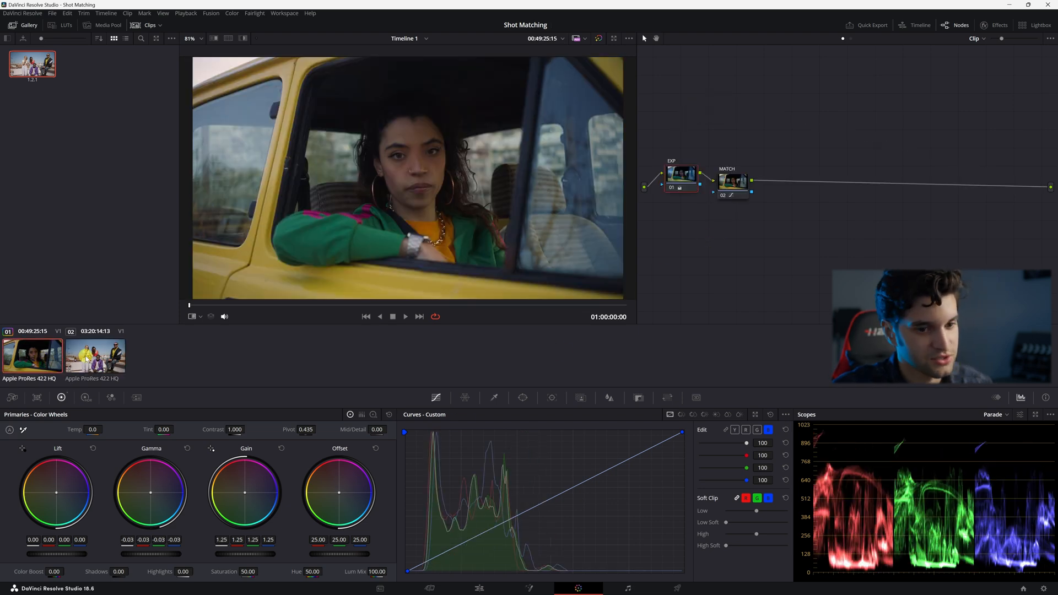
Step: Flip back and forth between the graded car clip and the rooftop reference clip to compare them
{"action": "left_click", "coordinate": [95, 356]}
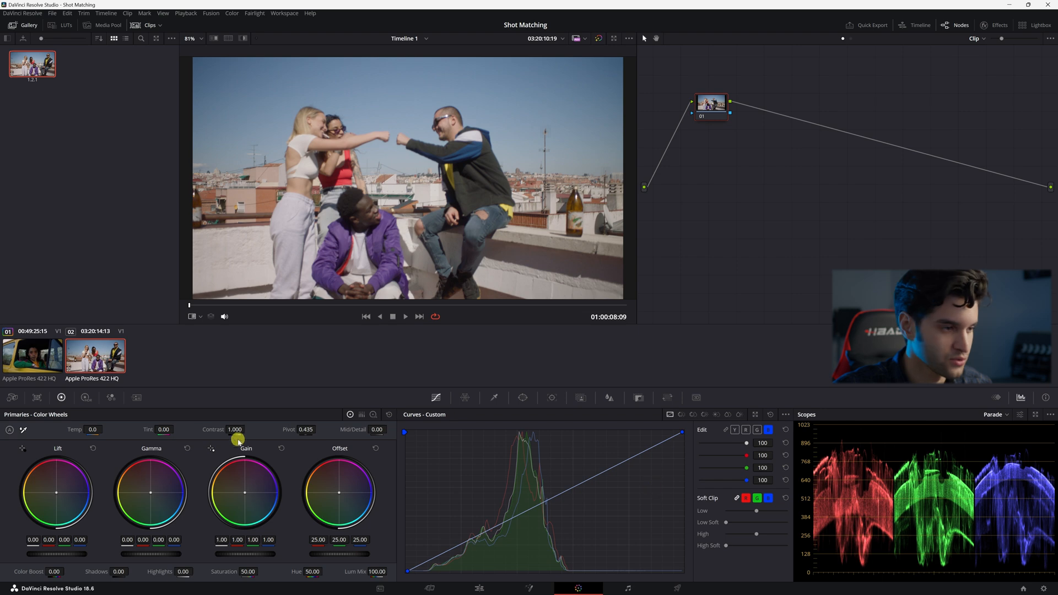
{"action": "left_click", "coordinate": [32, 356]}
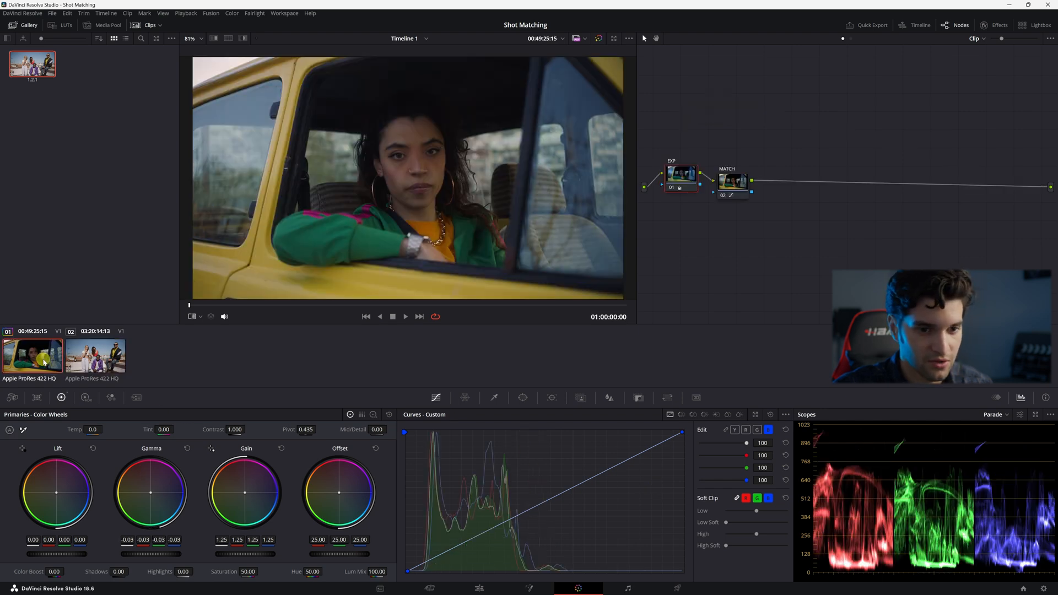
{"action": "left_click", "coordinate": [95, 356]}
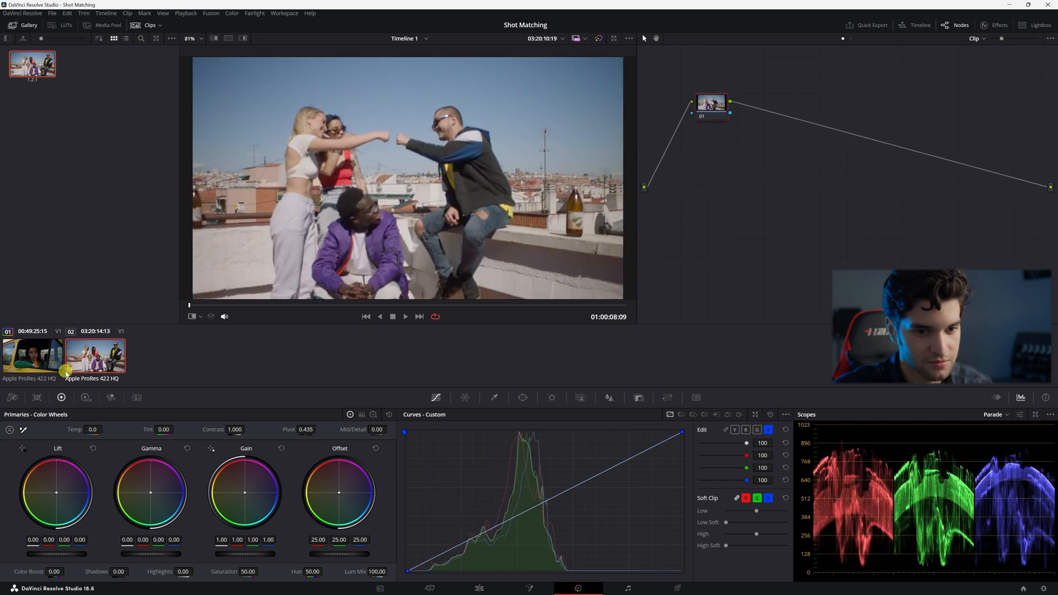
{"action": "left_click", "coordinate": [32, 356]}
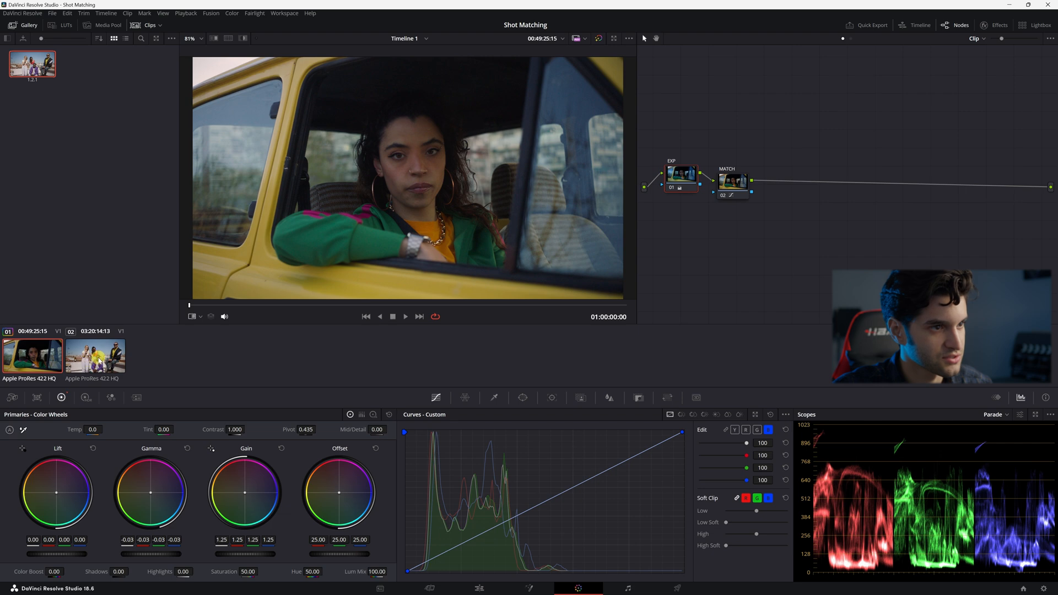
{"action": "left_click", "coordinate": [95, 356]}
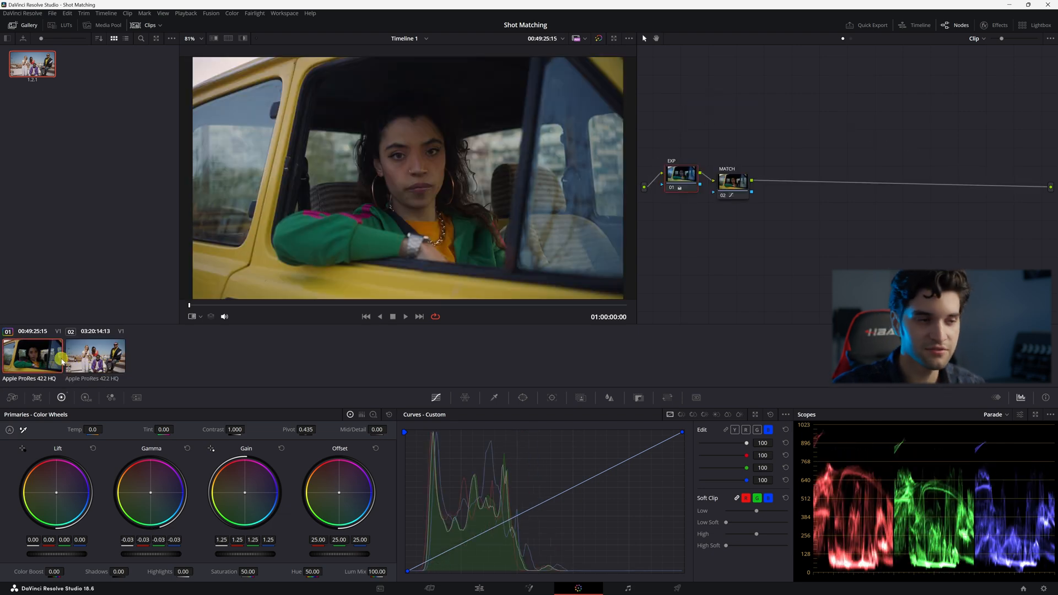
Step: Select the MATCH node and show the car clip split against the rooftop still via the Gallery wipe
{"action": "left_click", "coordinate": [95, 356]}
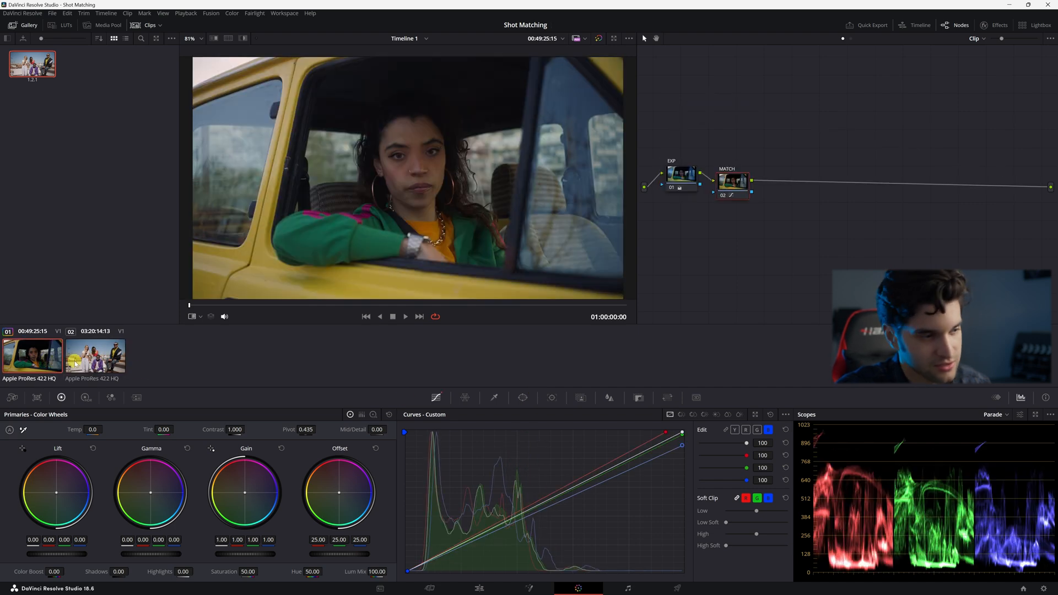
{"action": "left_click", "coordinate": [215, 38]}
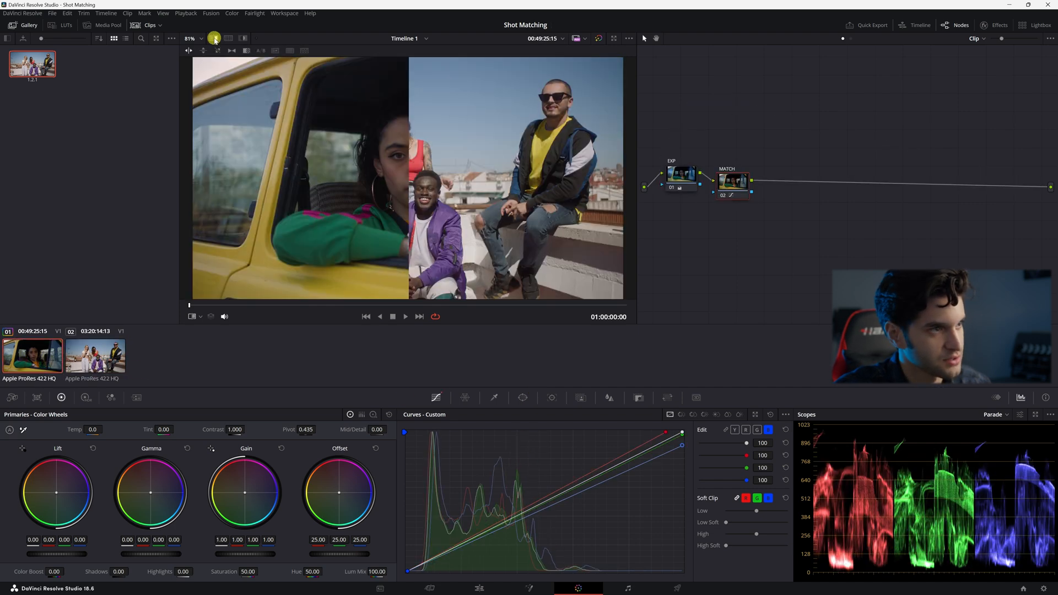